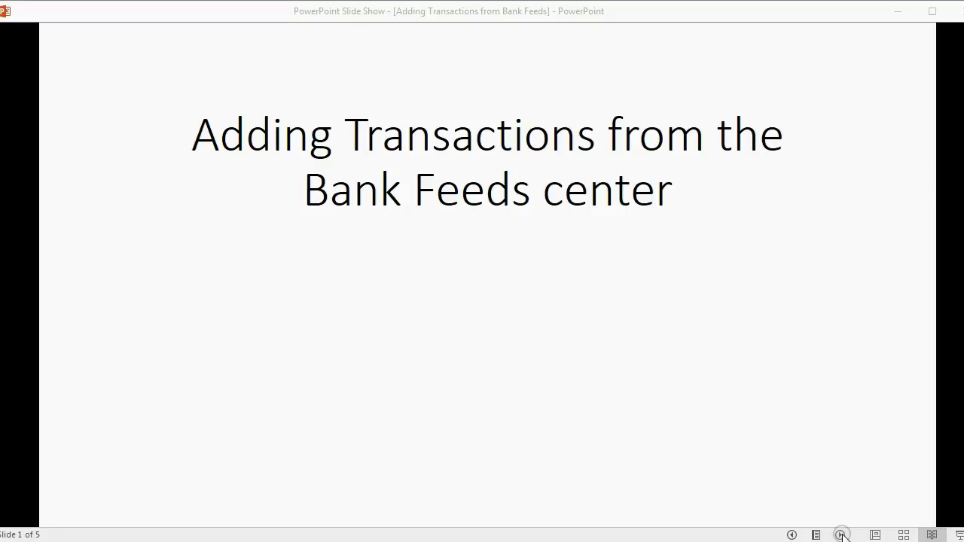
Advance past the Bank Feeds title slide to the QuickBooks Buz Checking 3565 transaction list
{"action": "left_click", "coordinate": [842, 535]}
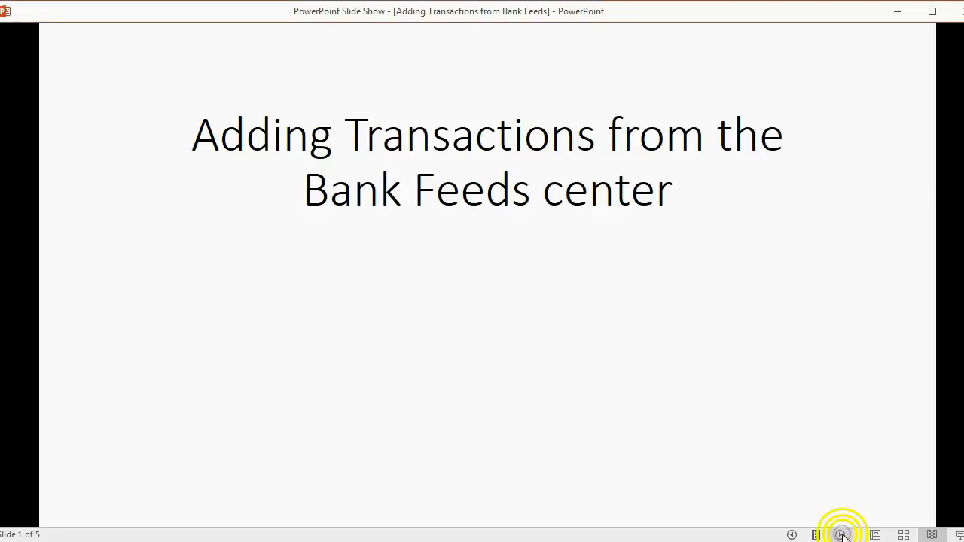
{"action": "left_click", "coordinate": [842, 535]}
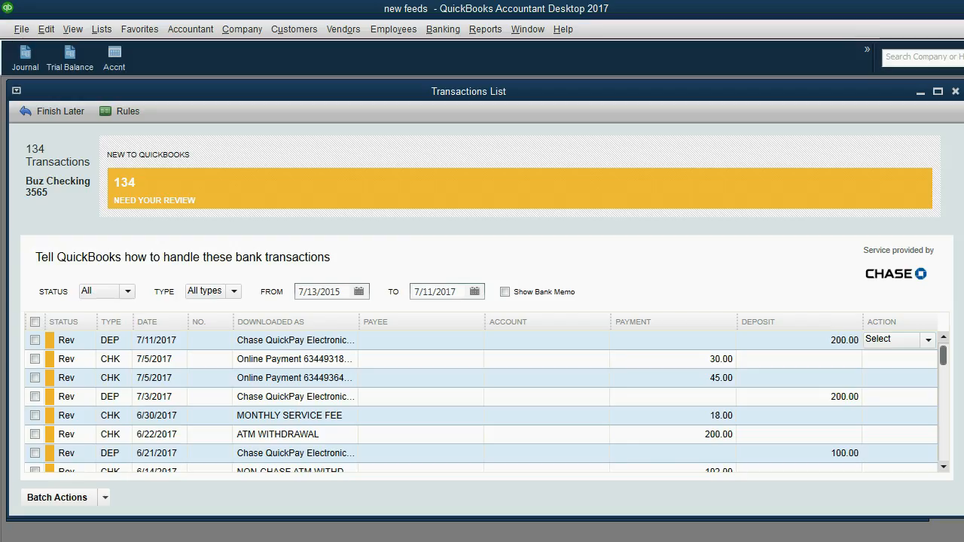
Select the 6/22/2017 $200.00 ATM withdrawal row for editing
{"action": "left_click", "coordinate": [157, 434]}
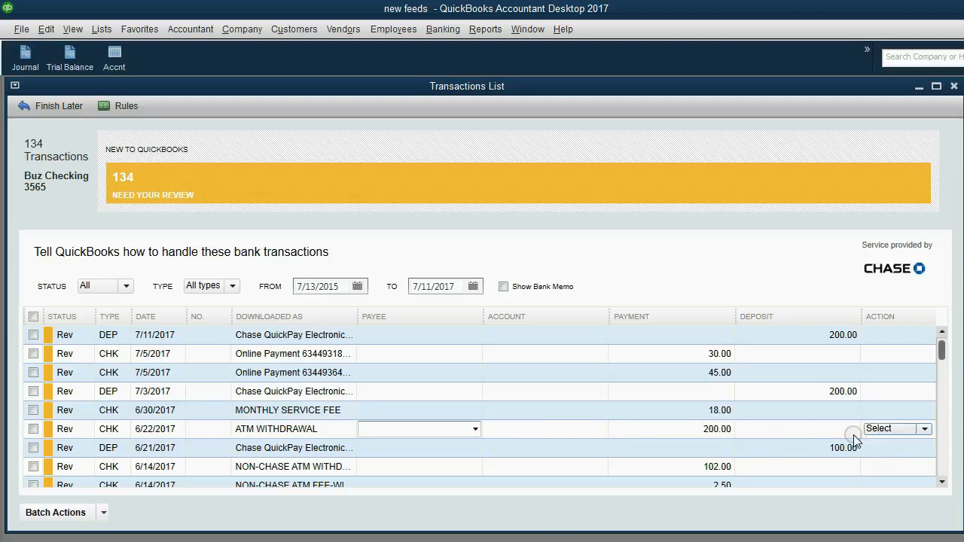
{"action": "mouse_move", "coordinate": [511, 430]}
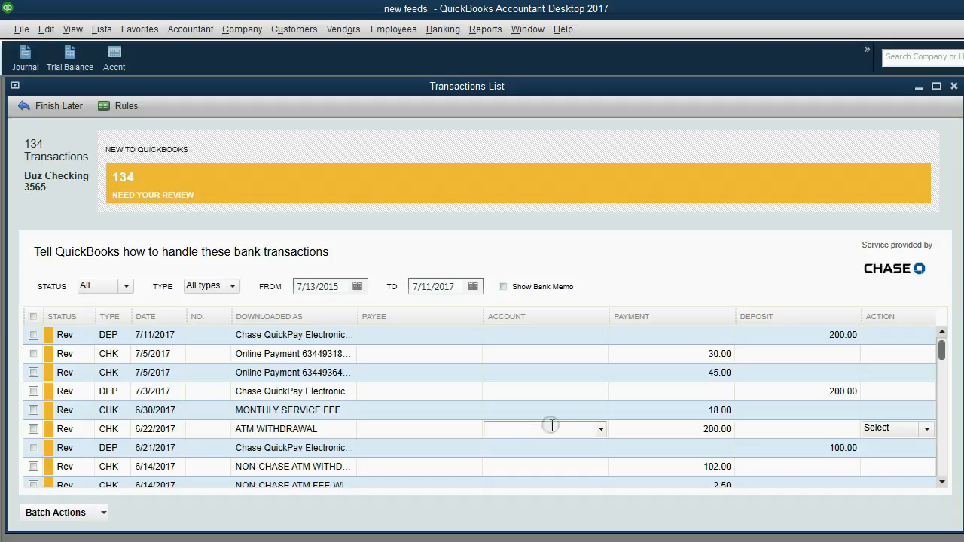
Quick-add the $200 ATM withdrawal with payee U.P.S under Delivery Expense
{"action": "left_click", "coordinate": [600, 428]}
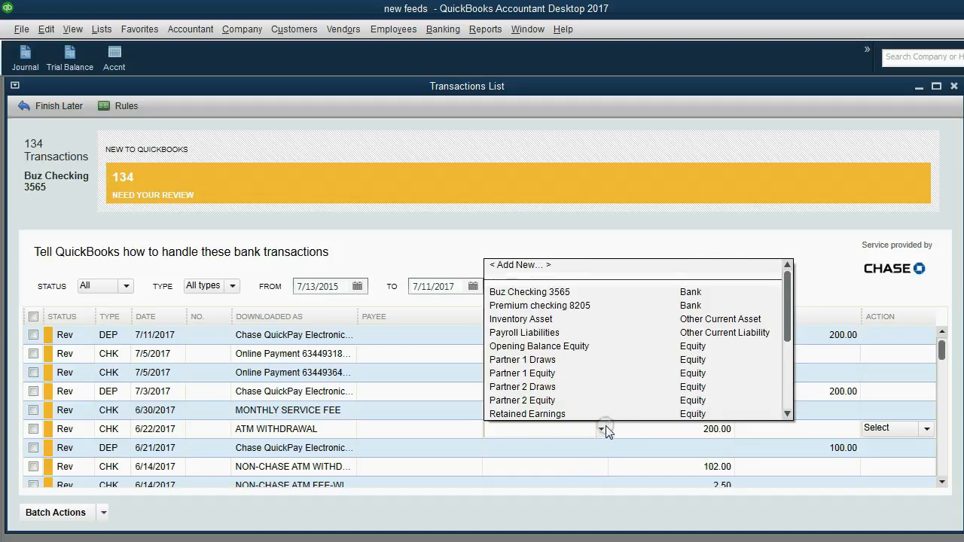
{"action": "scroll", "scroll_direction": "down", "scroll_amount": 3}
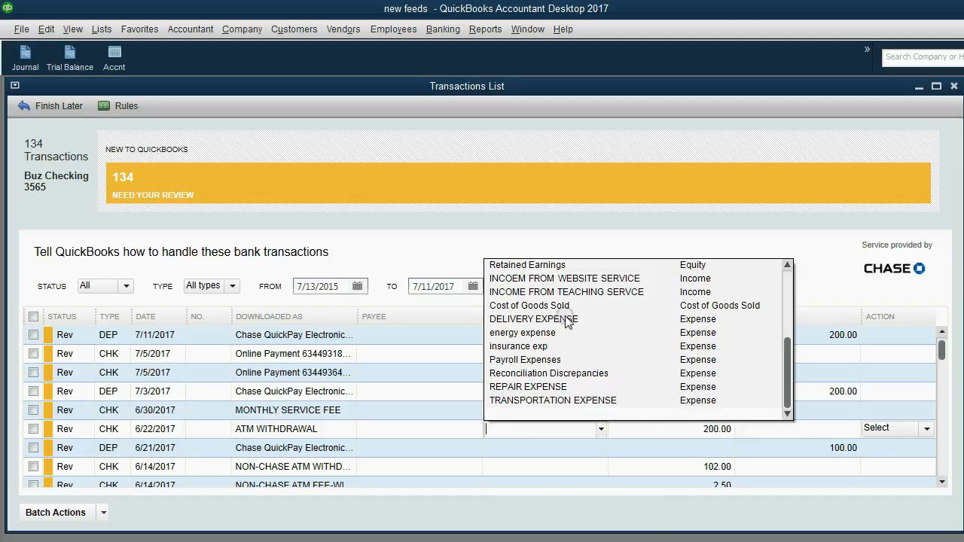
{"action": "left_click", "coordinate": [533, 319]}
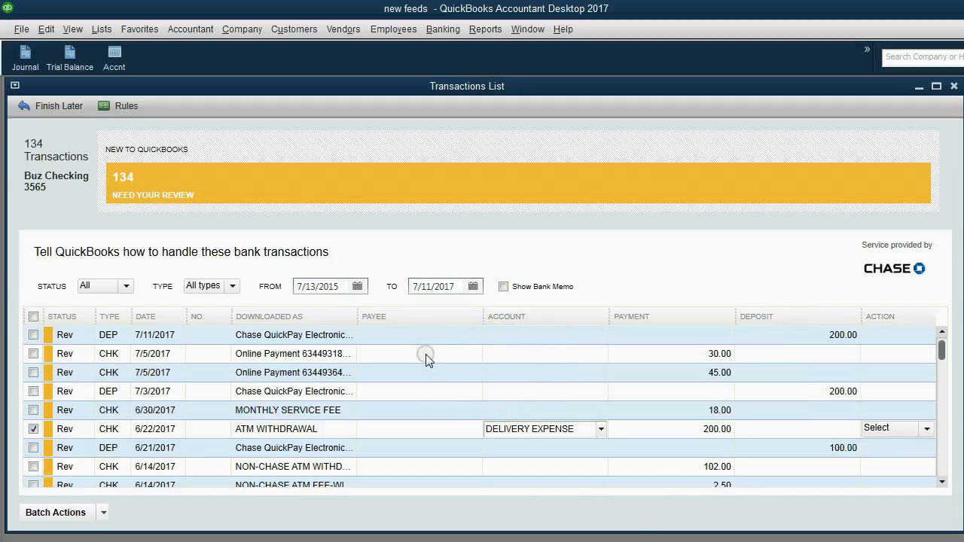
{"action": "left_click", "coordinate": [475, 429]}
{"action": "type", "text": "U.P.S"}
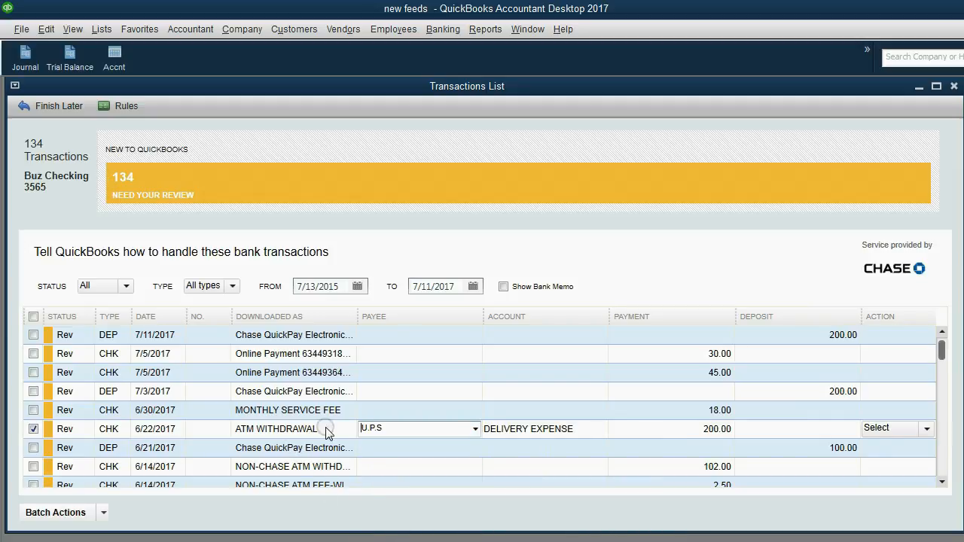
{"action": "mouse_move", "coordinate": [455, 438]}
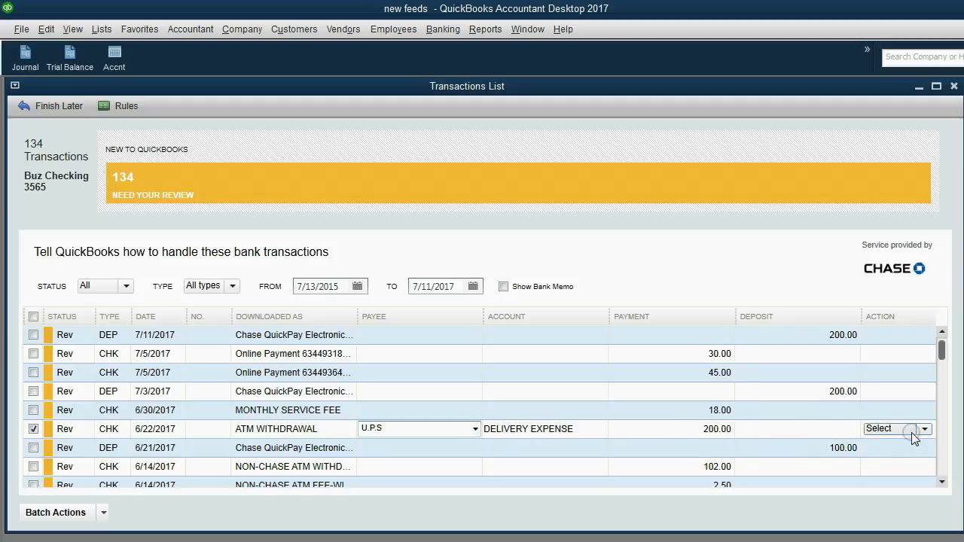
{"action": "left_click", "coordinate": [924, 428]}
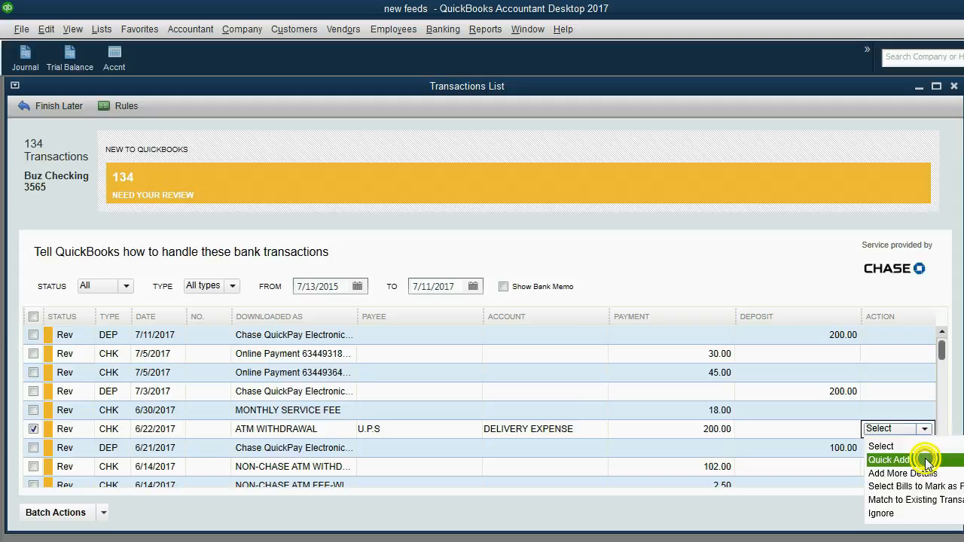
{"action": "left_click", "coordinate": [891, 460]}
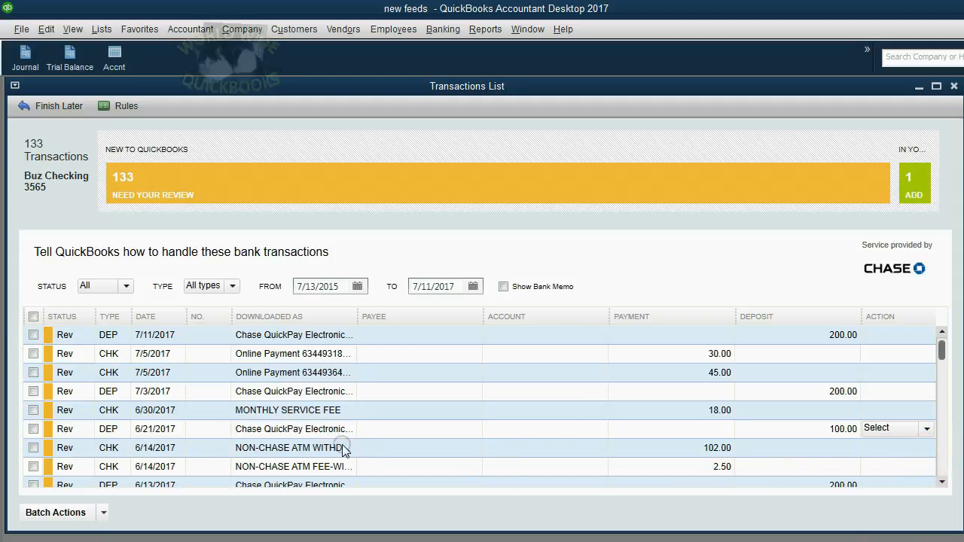
{"action": "mouse_move", "coordinate": [156, 433]}
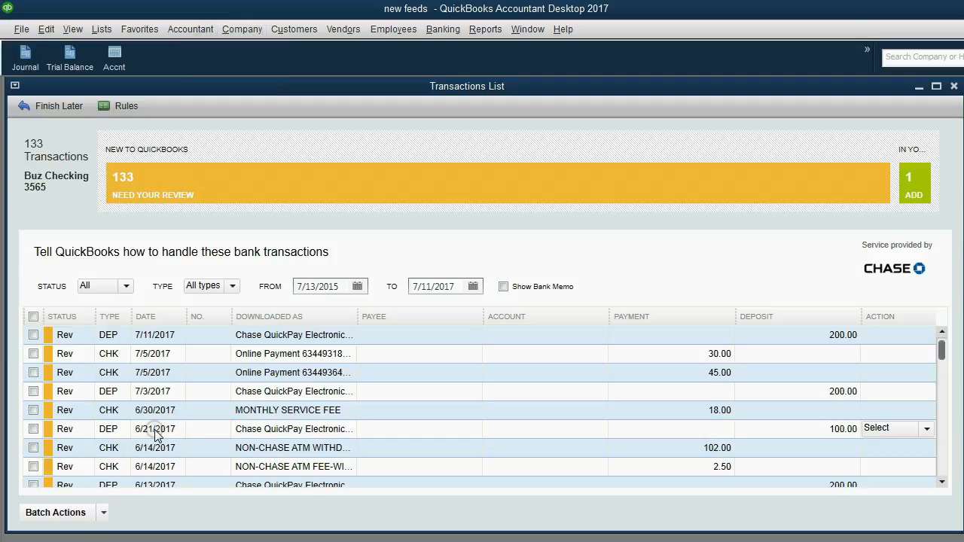
{"action": "left_click", "coordinate": [154, 428]}
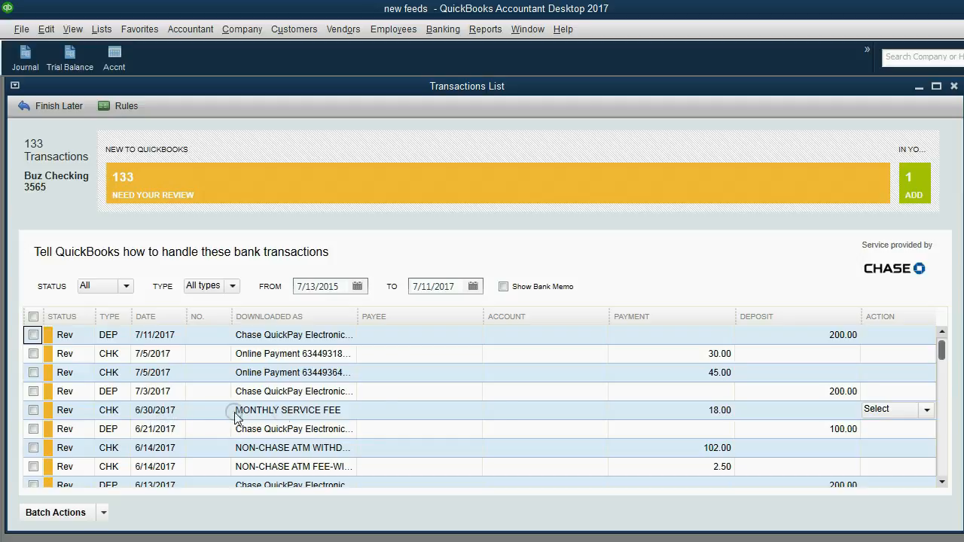
{"action": "mouse_move", "coordinate": [611, 440]}
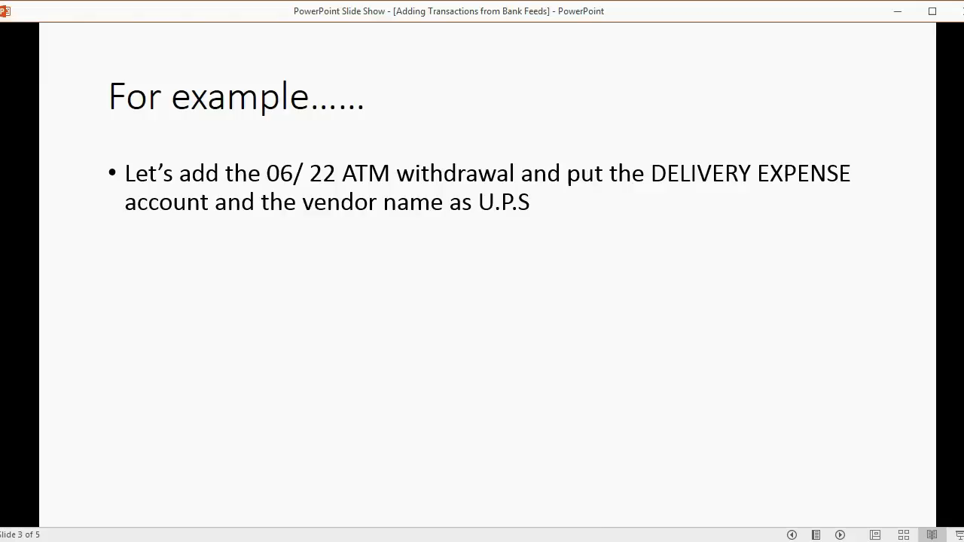
Reveal the bullet about checking QuickBooks, then return to the QuickBooks window
{"action": "left_click", "coordinate": [840, 535]}
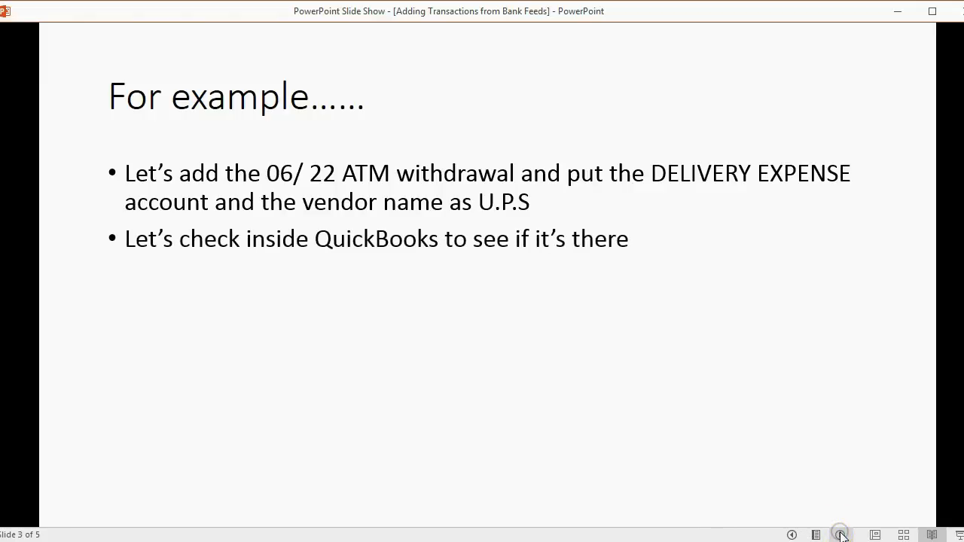
{"action": "left_click", "coordinate": [840, 535]}
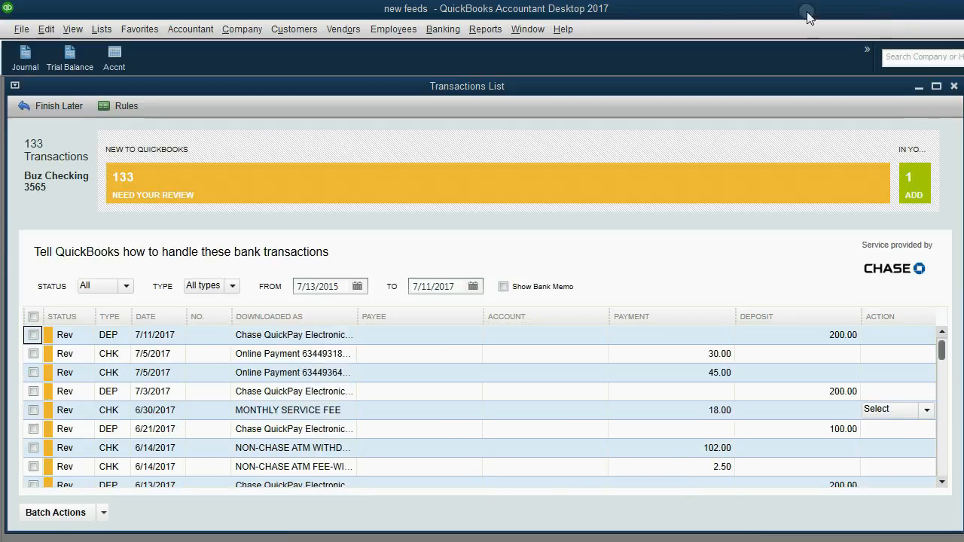
Open the Buz Checking 3565 register through Banking > Use Register
{"action": "left_click", "coordinate": [443, 29]}
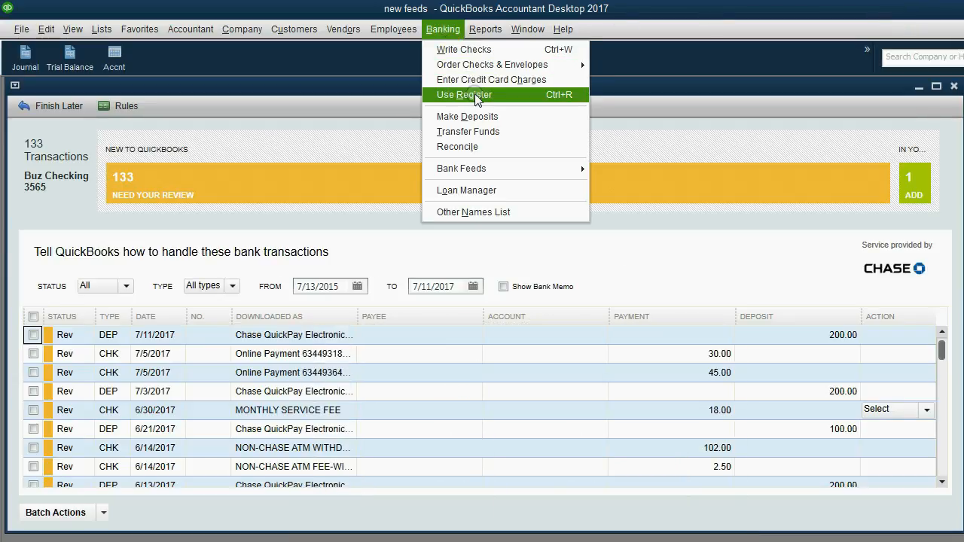
{"action": "left_click", "coordinate": [464, 94]}
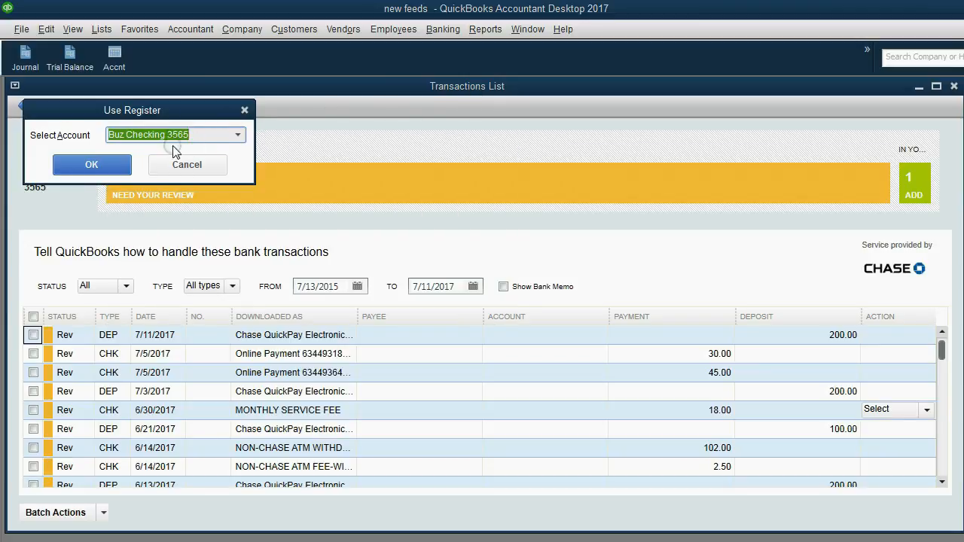
{"action": "left_click", "coordinate": [91, 164]}
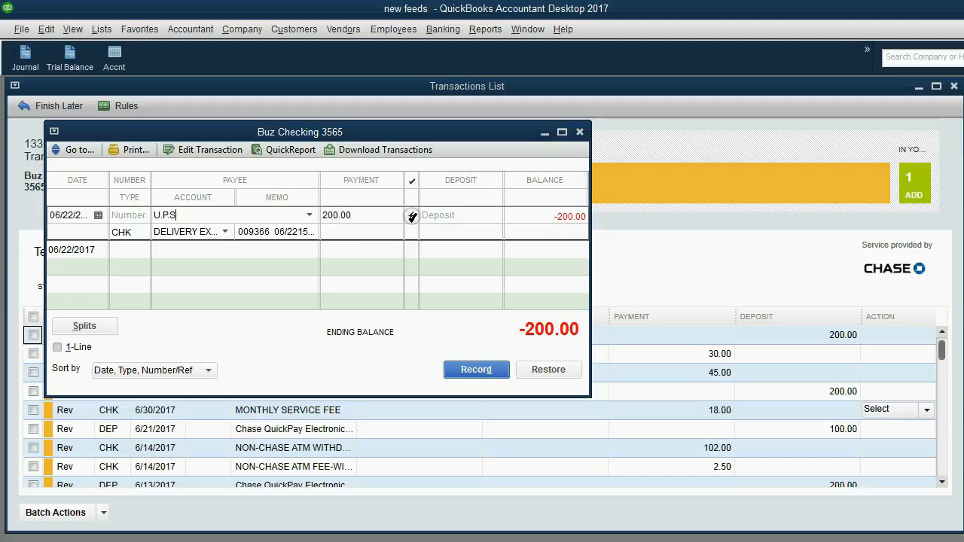
{"action": "mouse_move", "coordinate": [413, 231]}
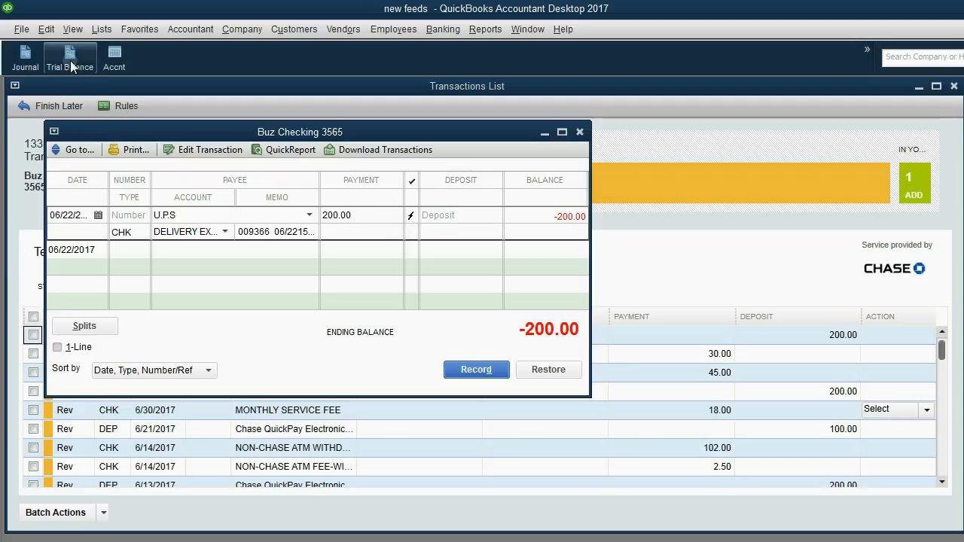
Note the lightning bolt on the U.P.S register entry and return to the slides
{"action": "left_click", "coordinate": [69, 58]}
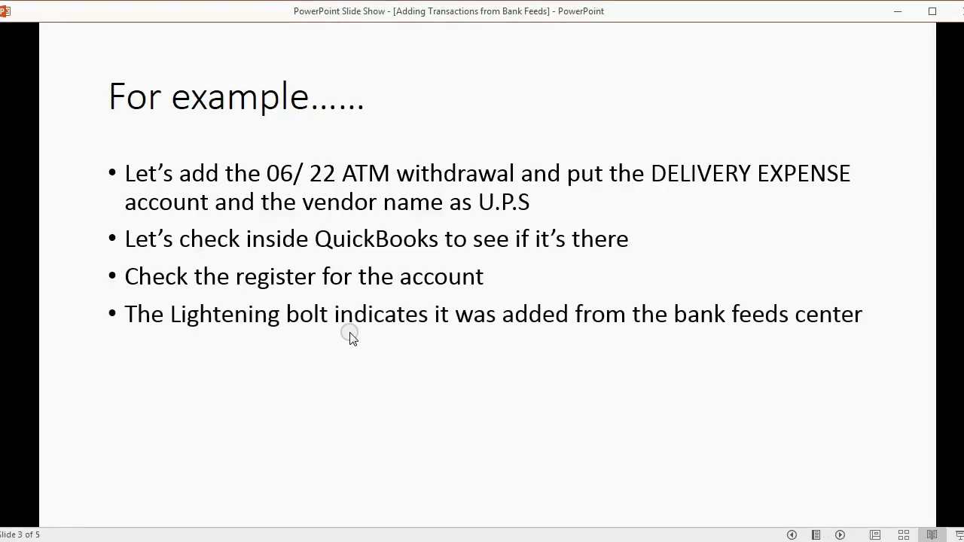
{"action": "mouse_move", "coordinate": [787, 531]}
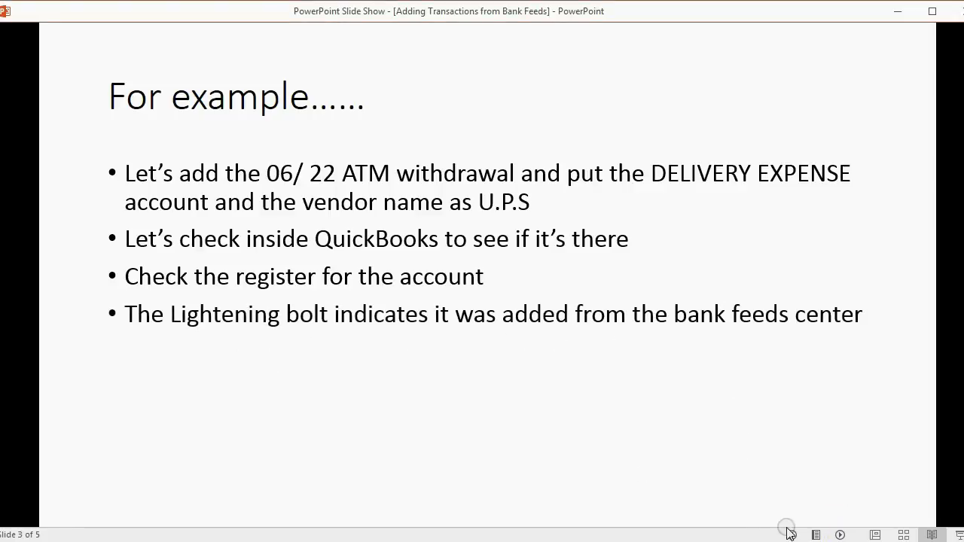
Advance through the 'Please note' slide to slide 5, 'One more example'
{"action": "left_click", "coordinate": [839, 535]}
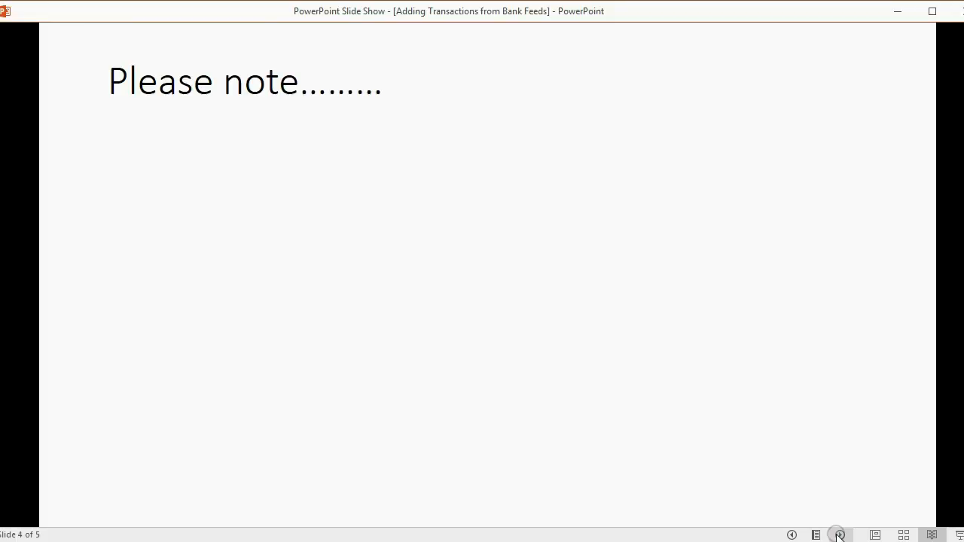
{"action": "left_click", "coordinate": [838, 535]}
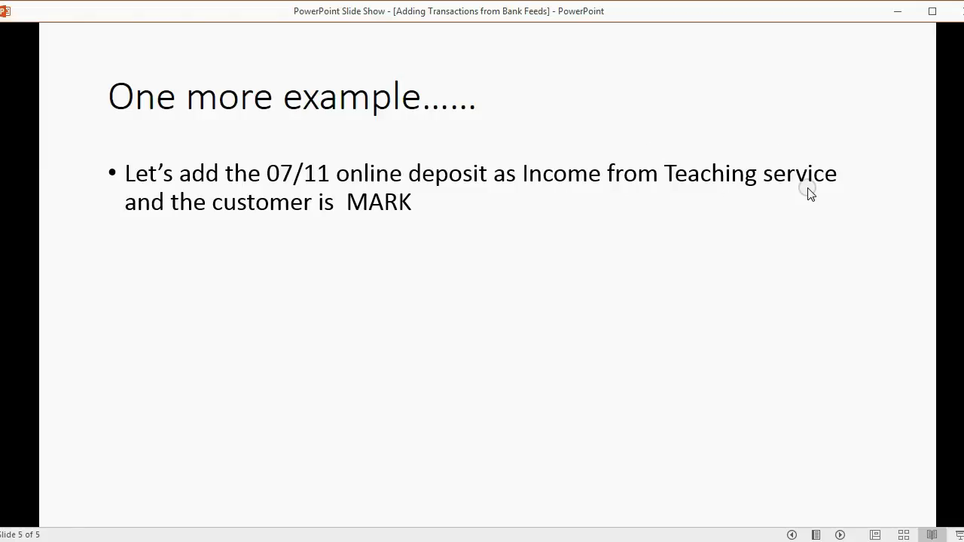
{"action": "mouse_move", "coordinate": [208, 204]}
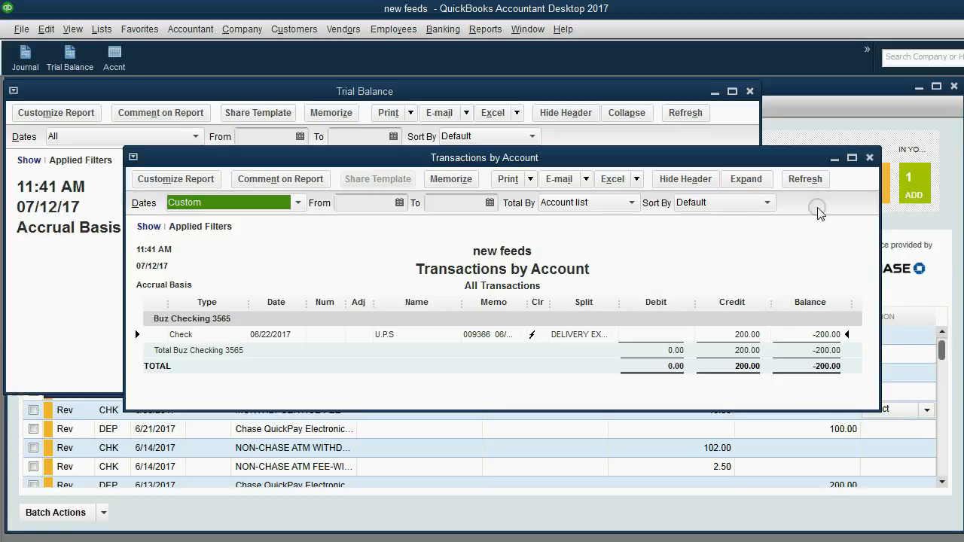
Close the Transactions by Account report, Trial Balance report and checking register
{"action": "left_click", "coordinate": [869, 158]}
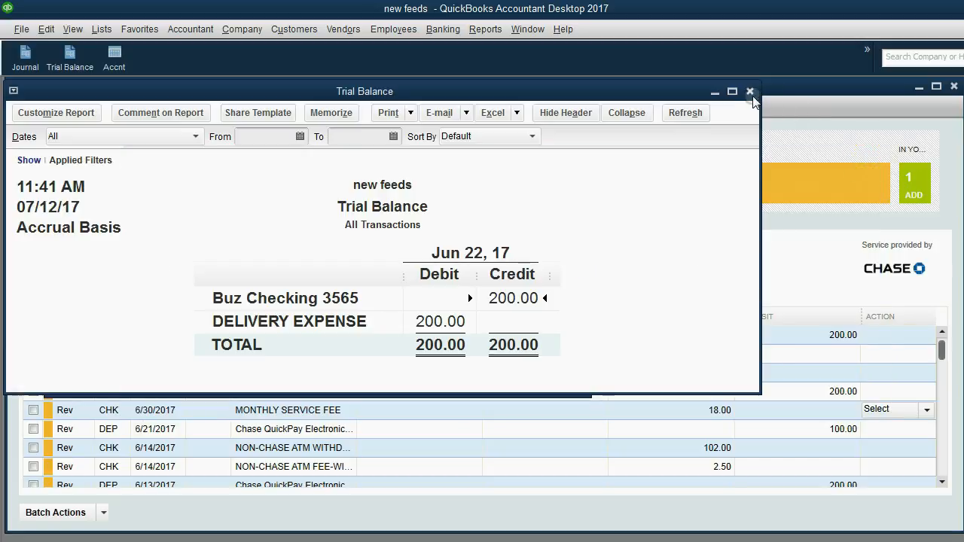
{"action": "left_click", "coordinate": [750, 91]}
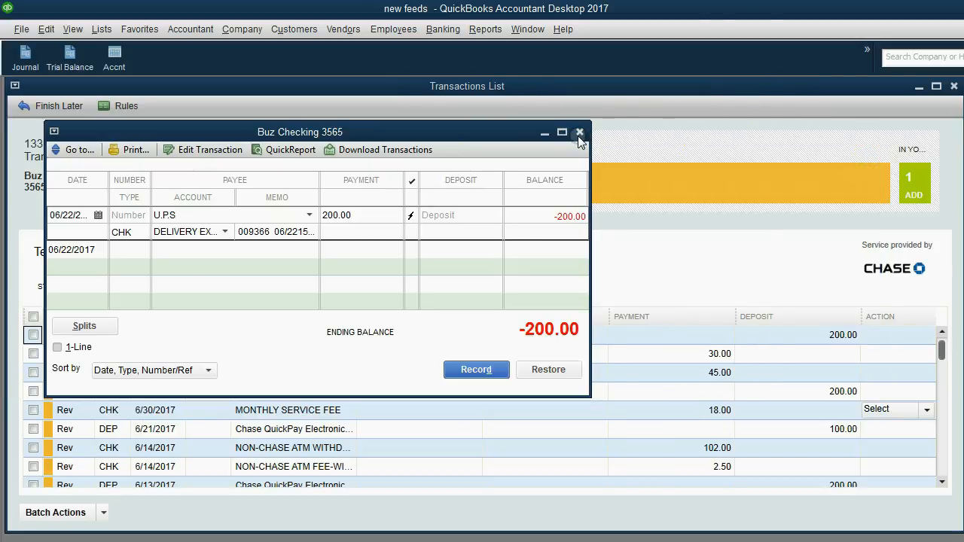
{"action": "left_click", "coordinate": [580, 132]}
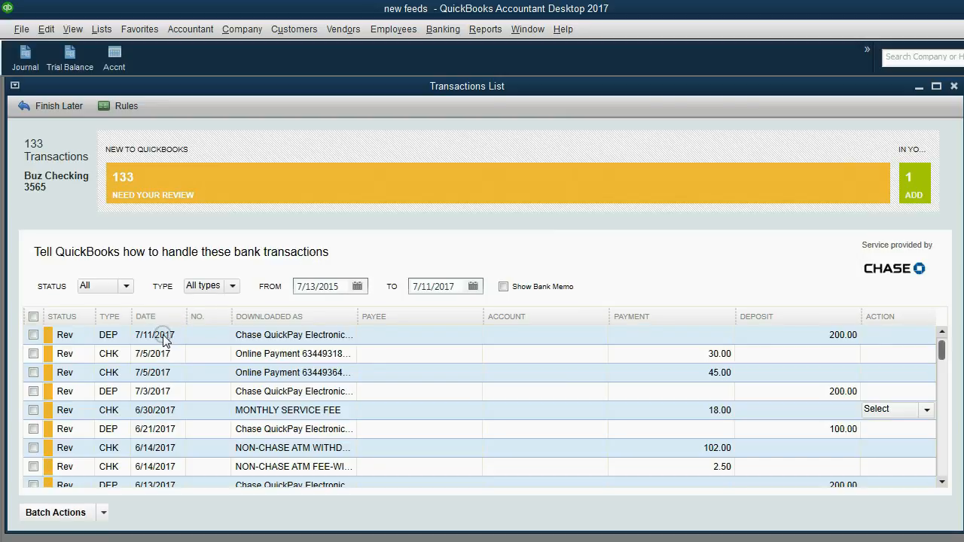
Assign the 7/11/2017 deposit to payee MARK and Income from Teaching Service
{"action": "left_click", "coordinate": [155, 334]}
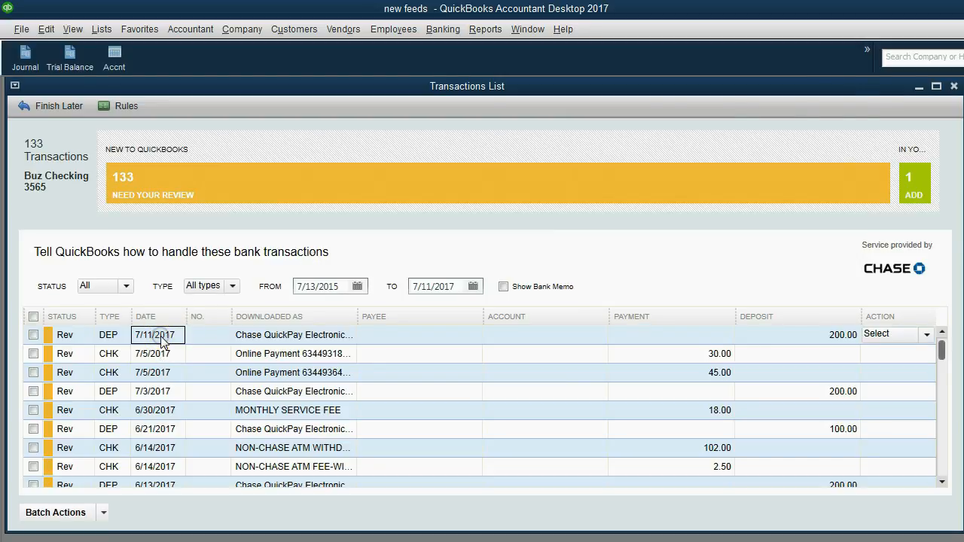
{"action": "mouse_move", "coordinate": [829, 335]}
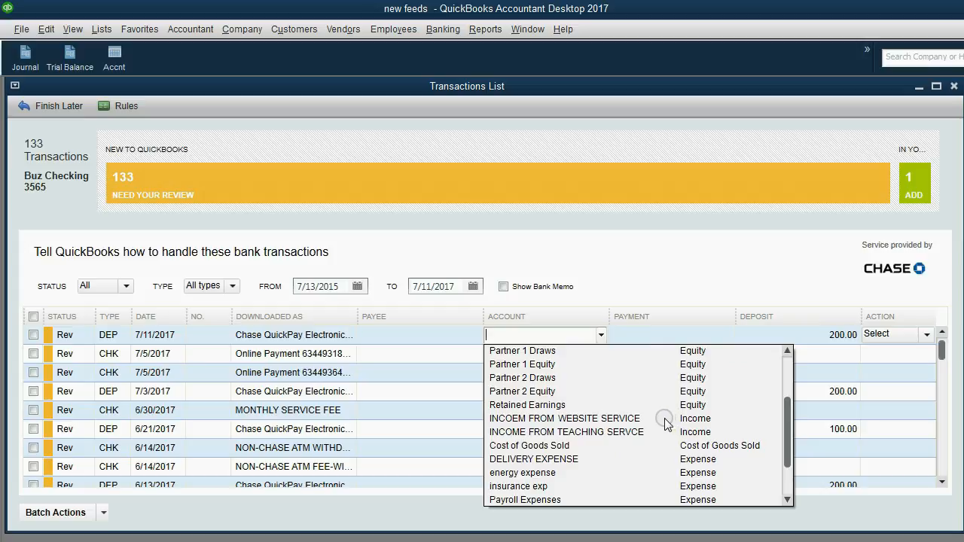
{"action": "left_click", "coordinate": [566, 432]}
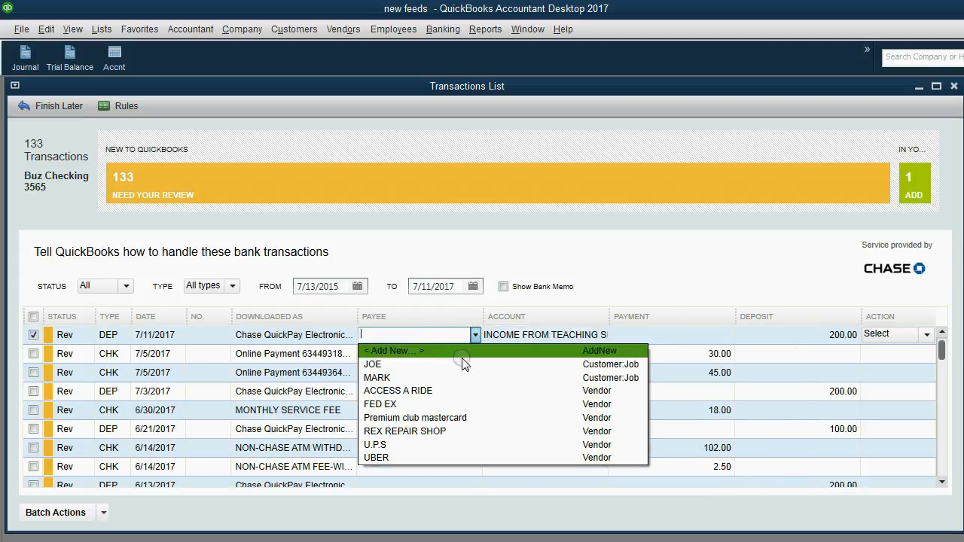
{"action": "left_click", "coordinate": [377, 377]}
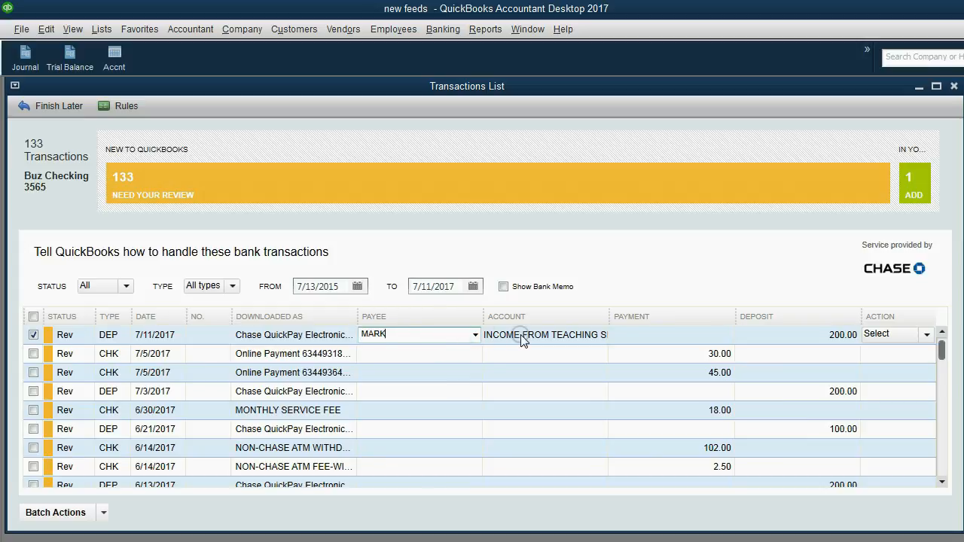
{"action": "mouse_move", "coordinate": [919, 342]}
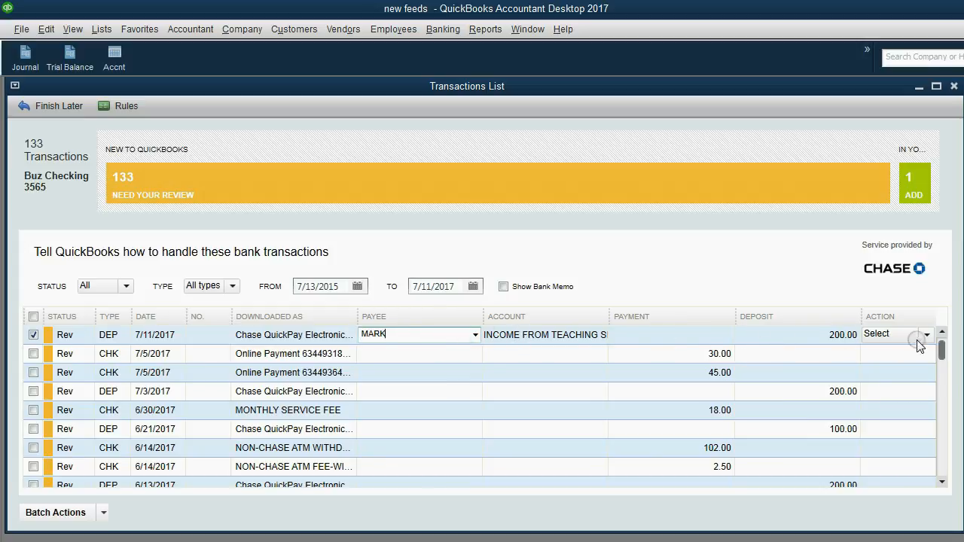
{"action": "left_click", "coordinate": [925, 334]}
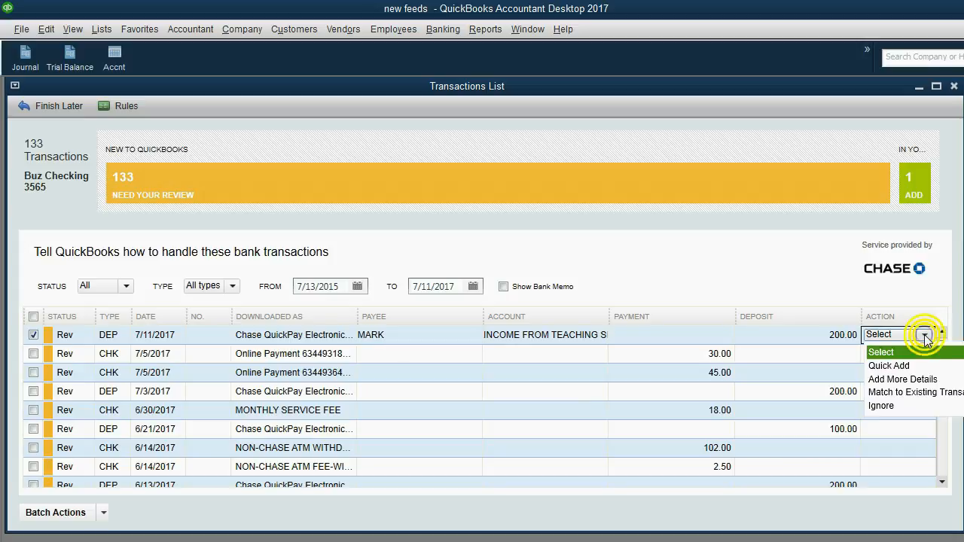
Quick-add the 7/11 MARK deposit without creating the proposed rule
{"action": "left_click", "coordinate": [903, 366]}
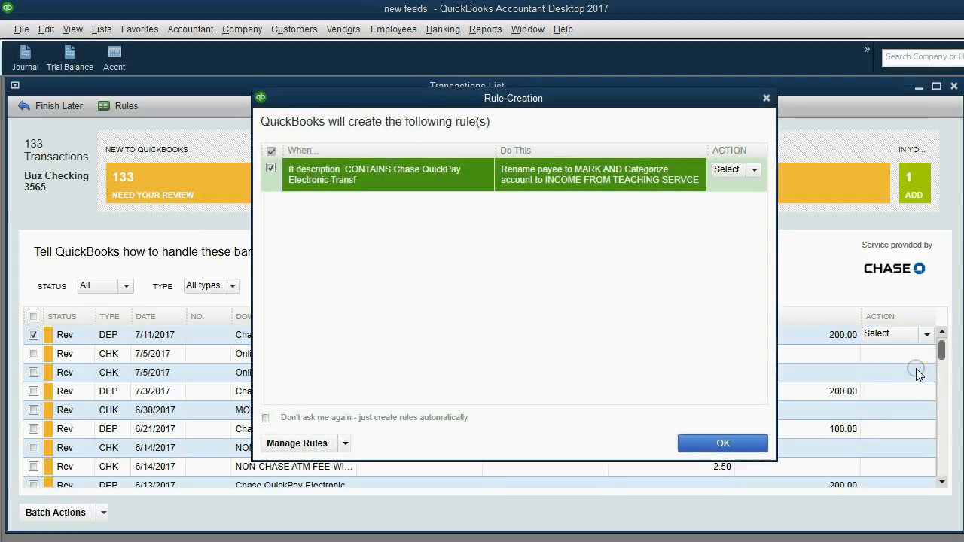
{"action": "mouse_move", "coordinate": [410, 182]}
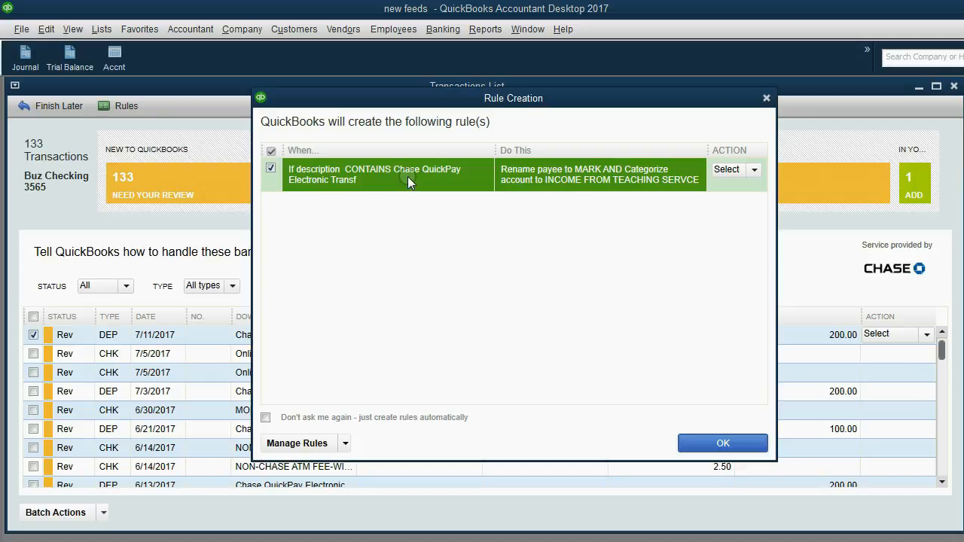
{"action": "mouse_move", "coordinate": [406, 180]}
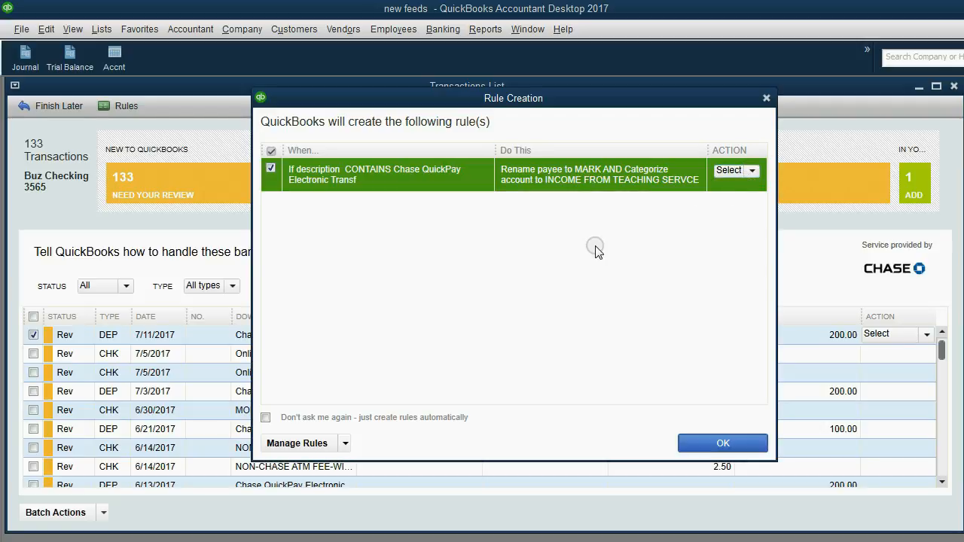
{"action": "mouse_move", "coordinate": [591, 244]}
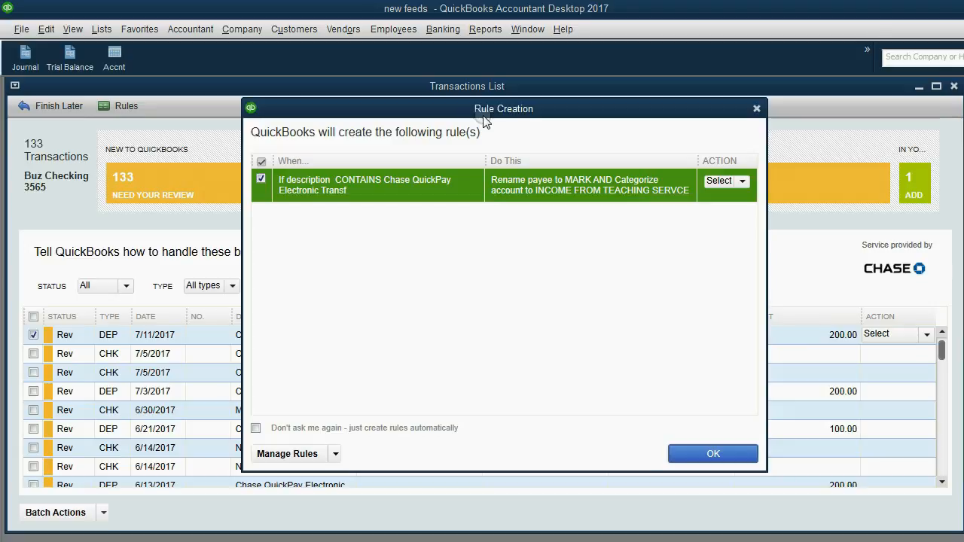
{"action": "mouse_move", "coordinate": [480, 132]}
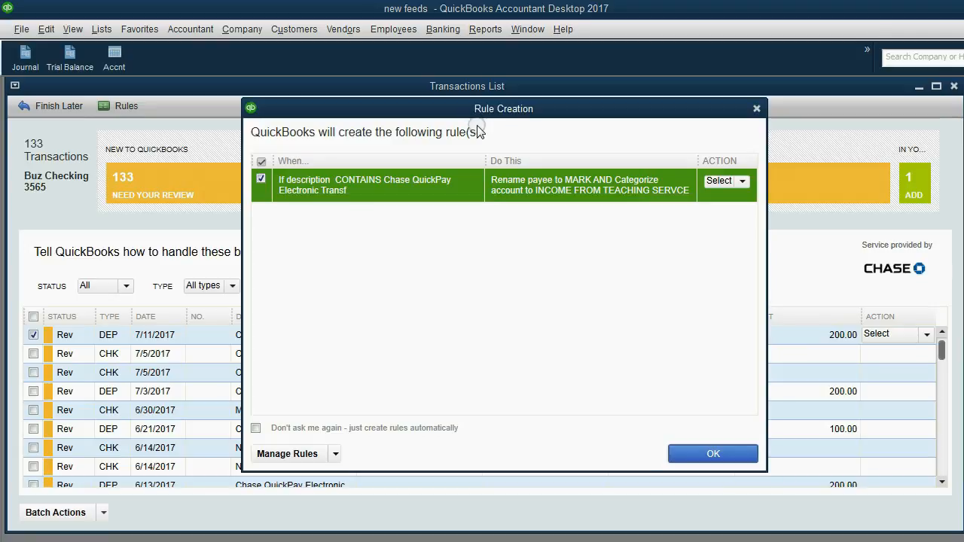
{"action": "mouse_move", "coordinate": [476, 133]}
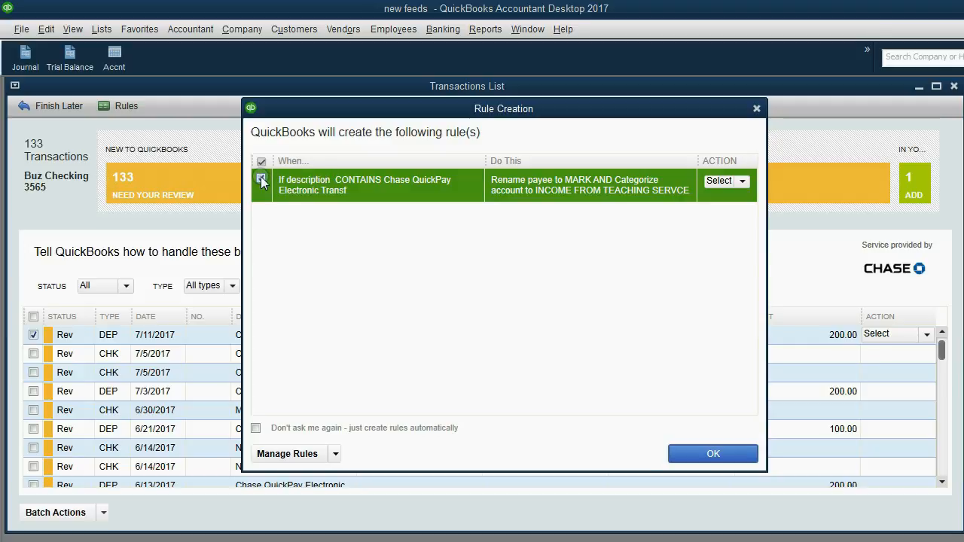
{"action": "left_click", "coordinate": [261, 180]}
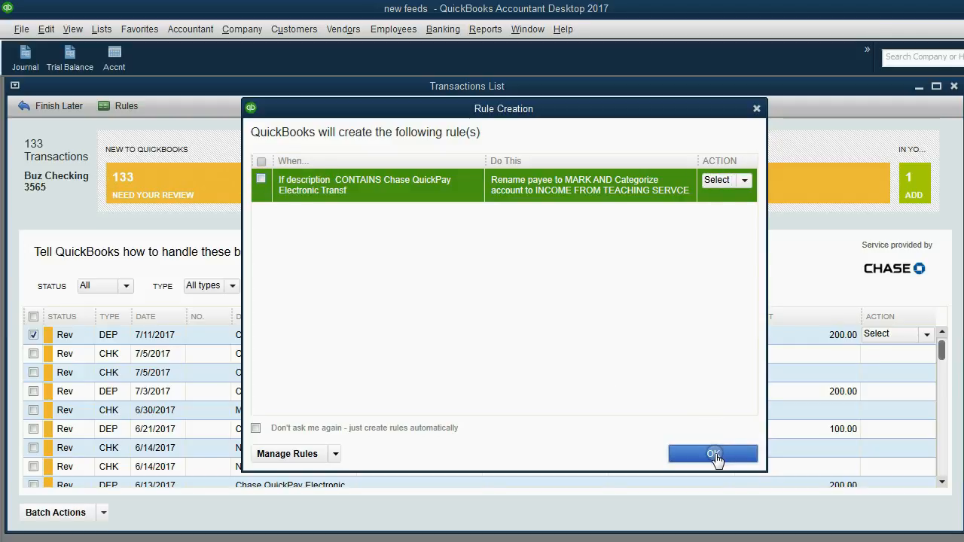
{"action": "left_click", "coordinate": [713, 453]}
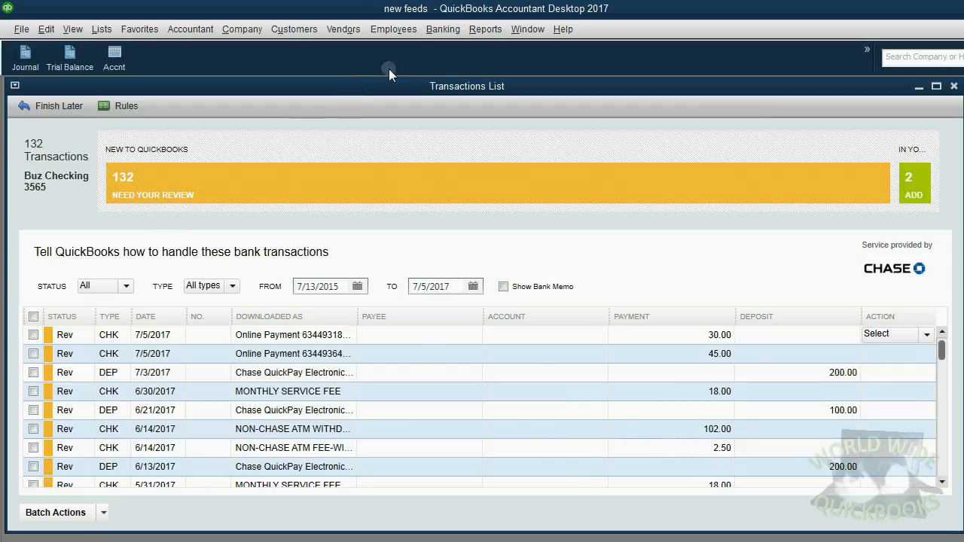
Reopen the Buz Checking 3565 register to view the 07/11/2017 MARK $200 deposit
{"action": "left_click", "coordinate": [443, 29]}
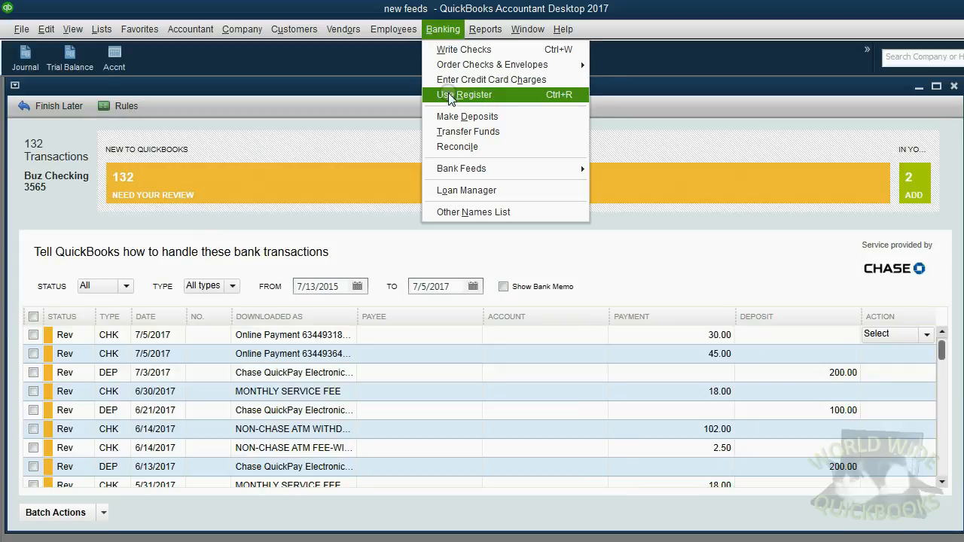
{"action": "left_click", "coordinate": [464, 95]}
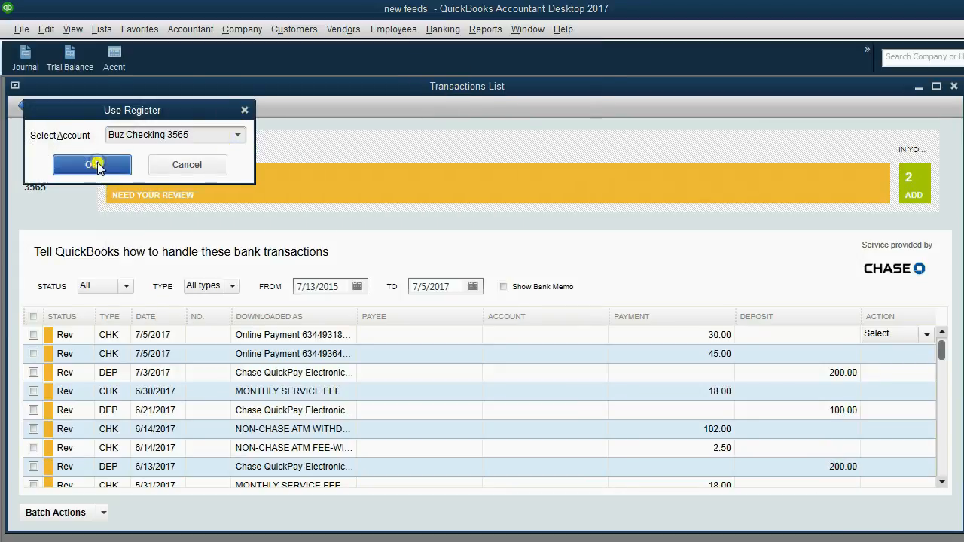
{"action": "left_click", "coordinate": [92, 165]}
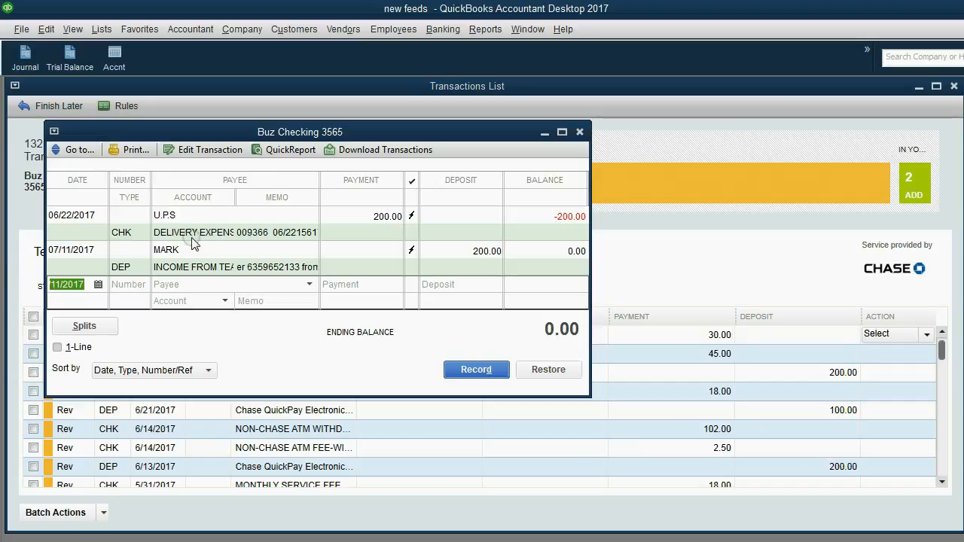